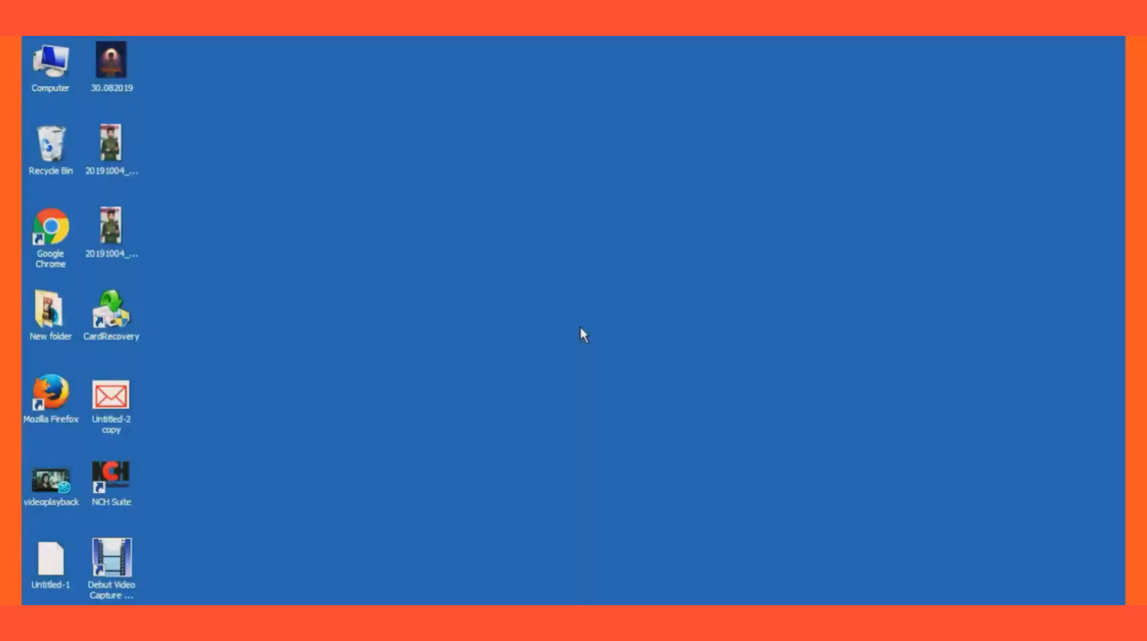
pyautogui.moveTo(543, 278)
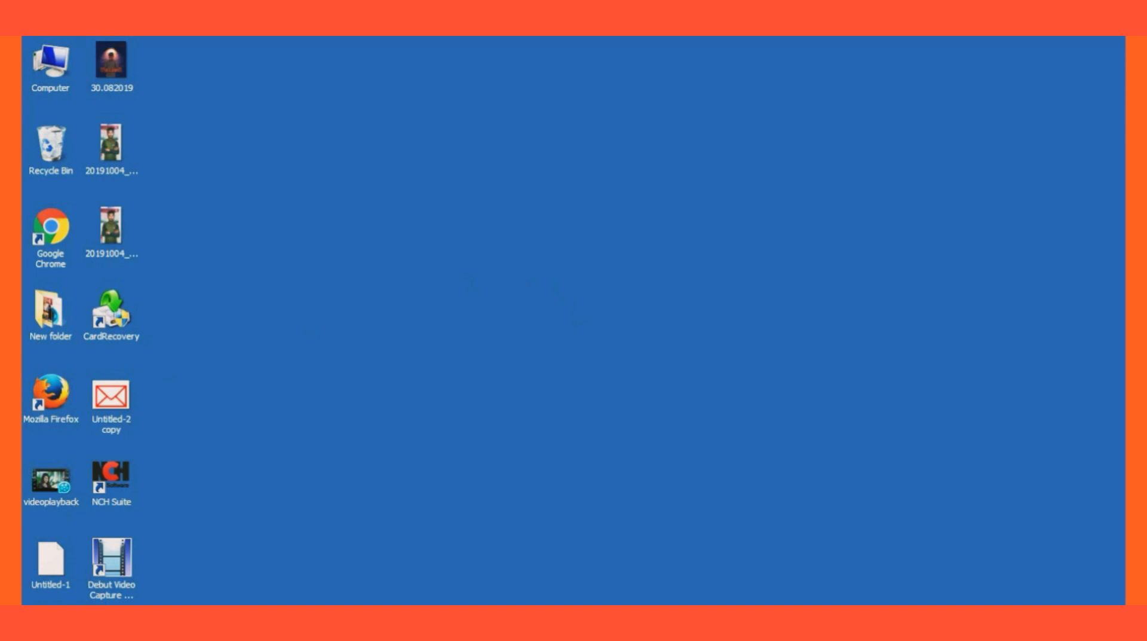
# Launch Firefox, decline the default-browser prompt and go to youtube.com.
pyautogui.doubleClick(50, 389)
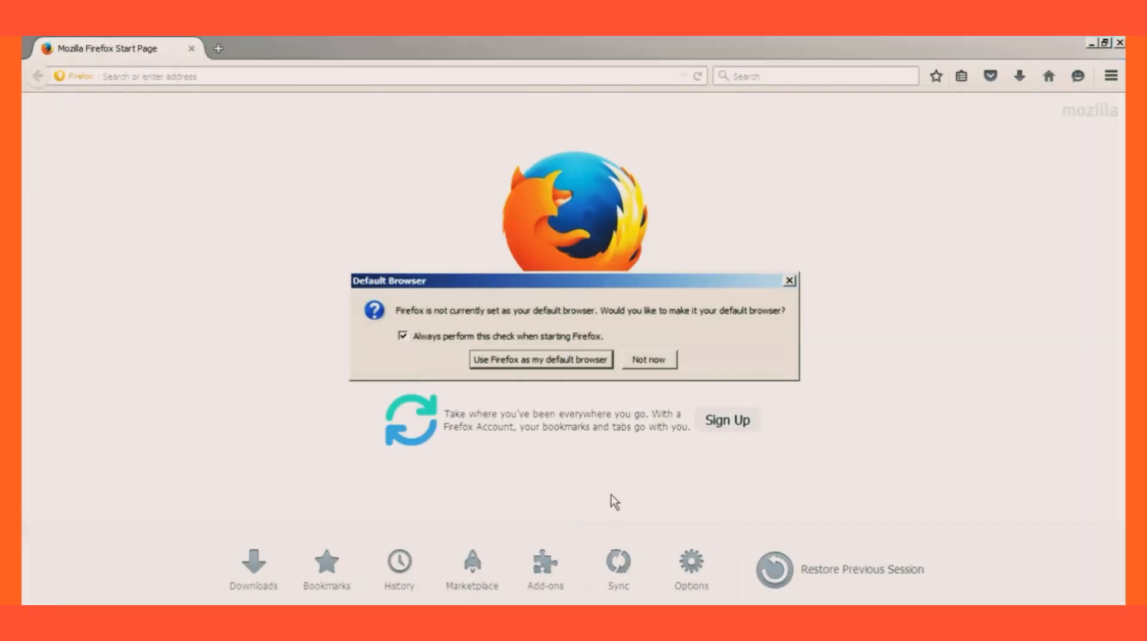
pyautogui.click(648, 360)
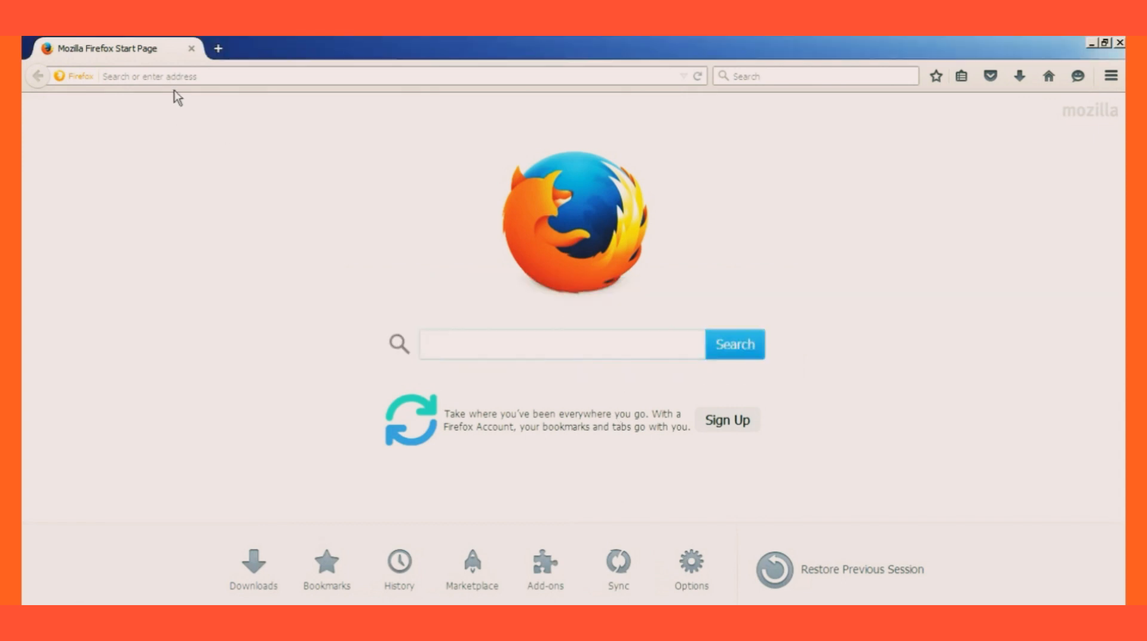
pyautogui.write('youtube.com/')
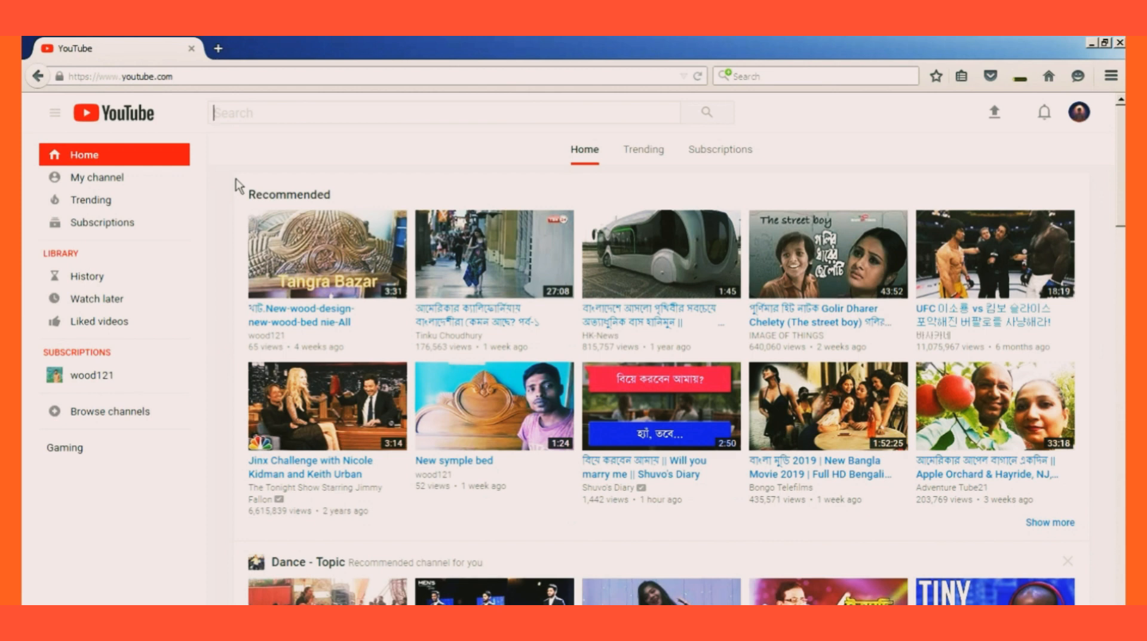
pyautogui.moveTo(97, 177)
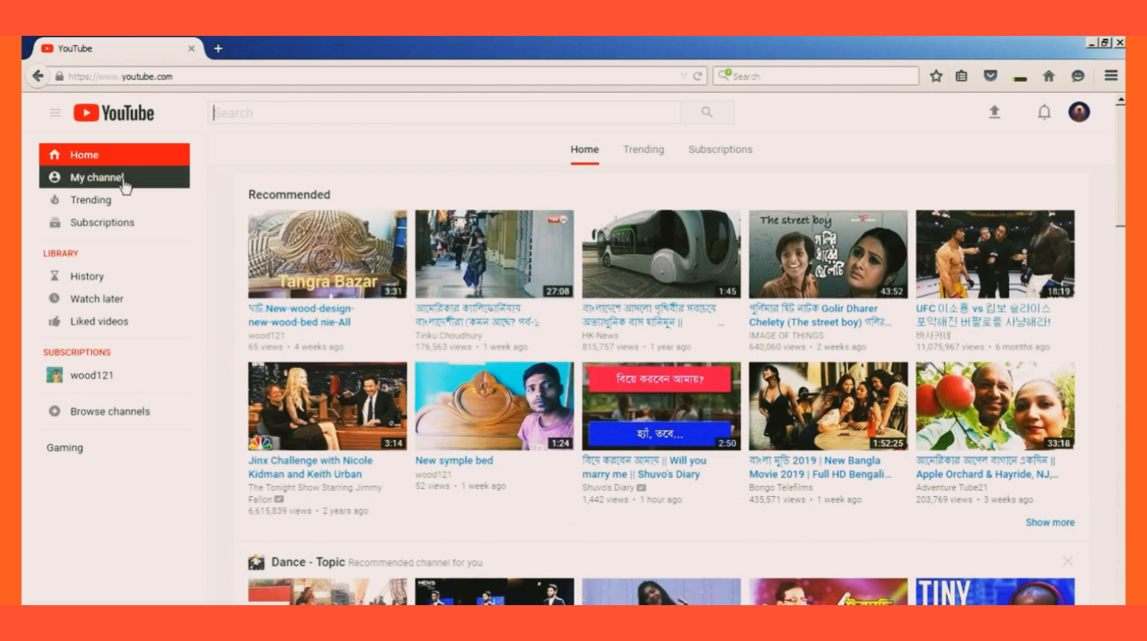
# Go to My channel and start the 'How To Recover Memory Cards Or PenDrive' upload.
pyautogui.click(87, 177)
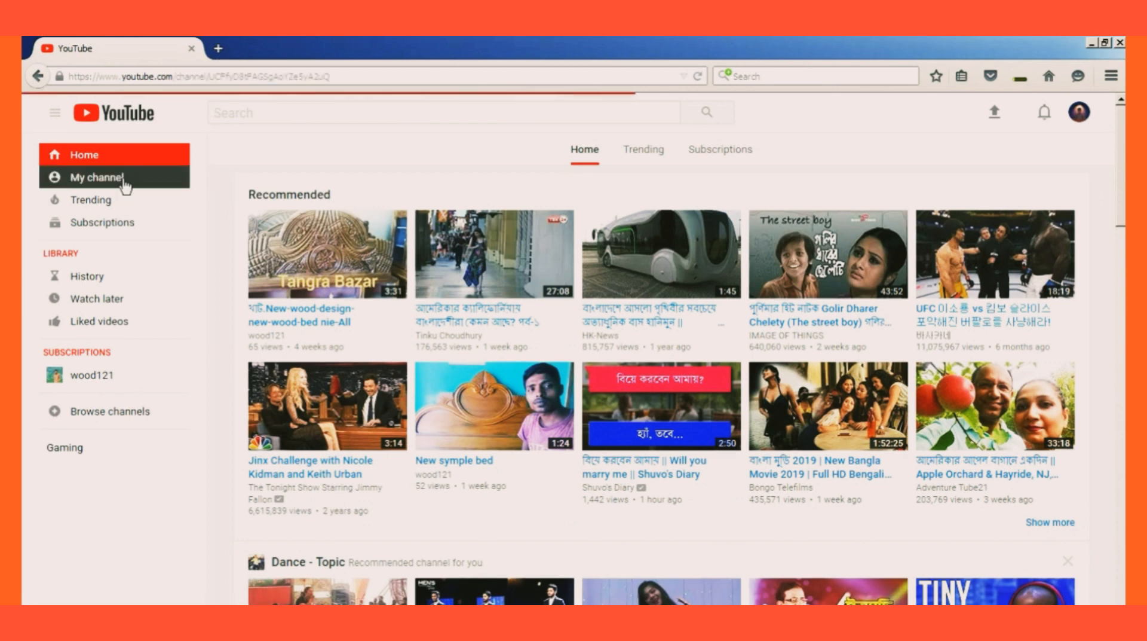
pyautogui.click(95, 177)
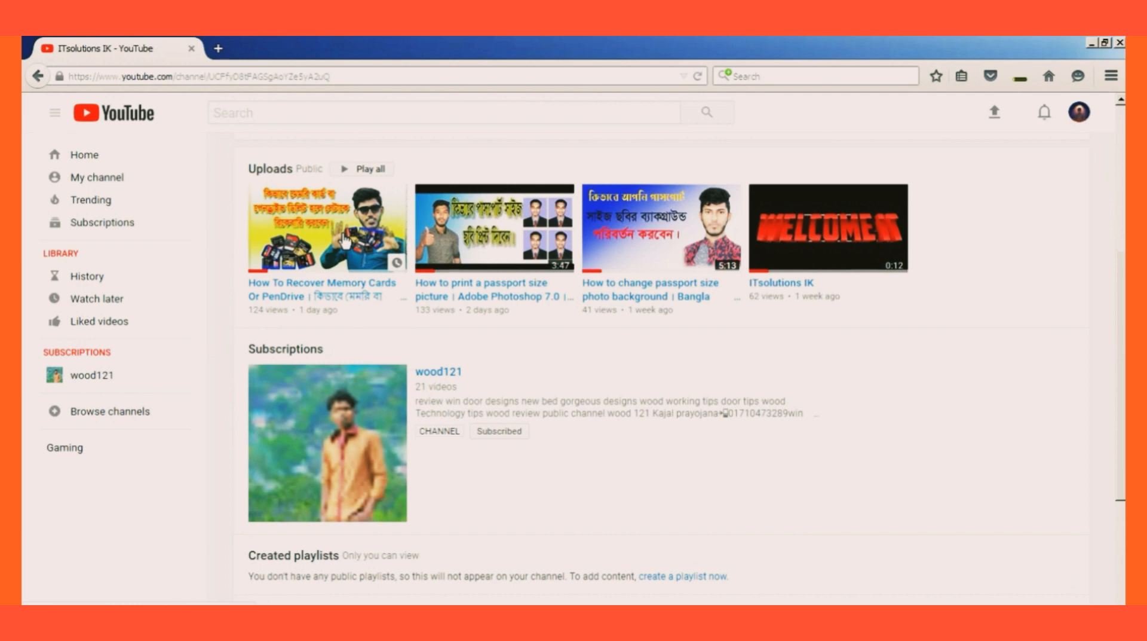
pyautogui.click(327, 227)
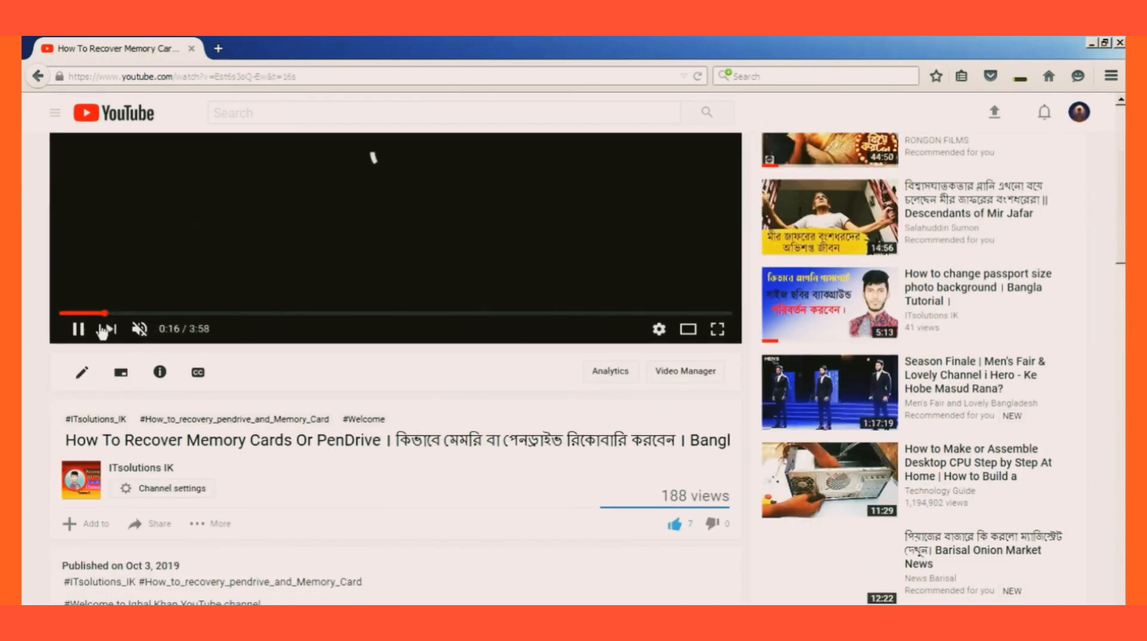
# Pause the video at 0:16 and edit its address to ssyoutube.com.
pyautogui.click(78, 328)
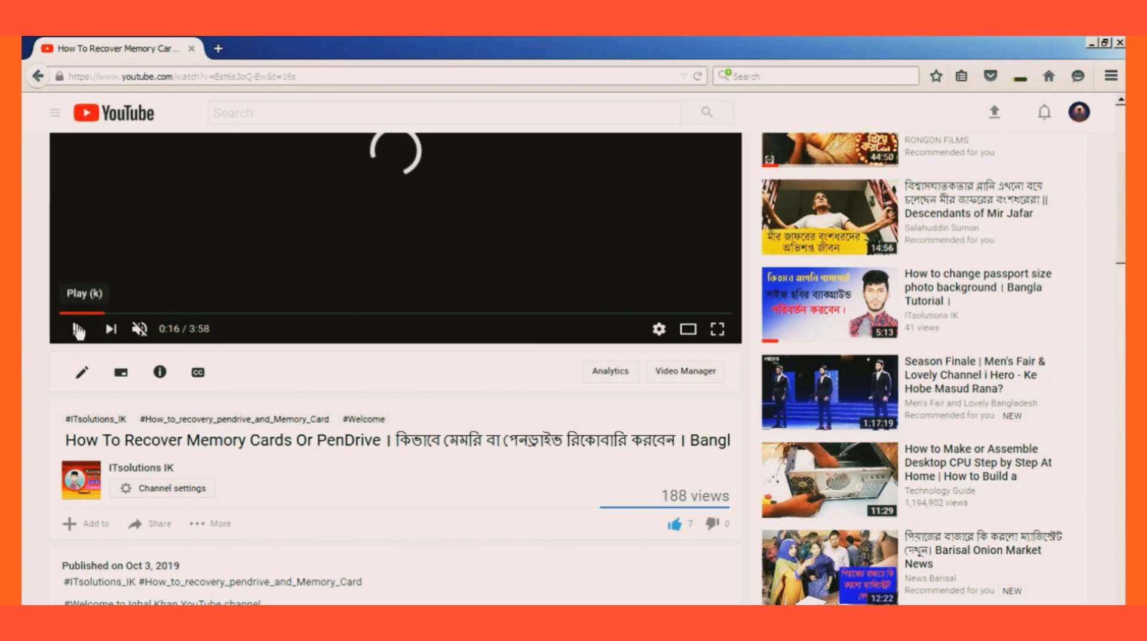
pyautogui.click(76, 328)
pyautogui.write('ss')
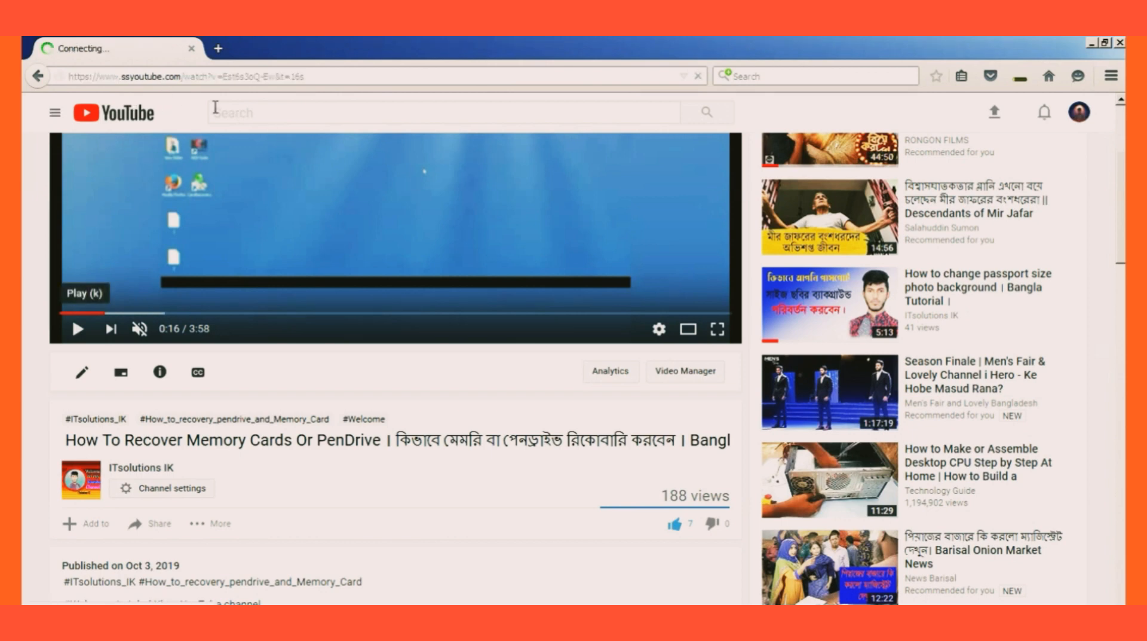
pyautogui.moveTo(324, 143)
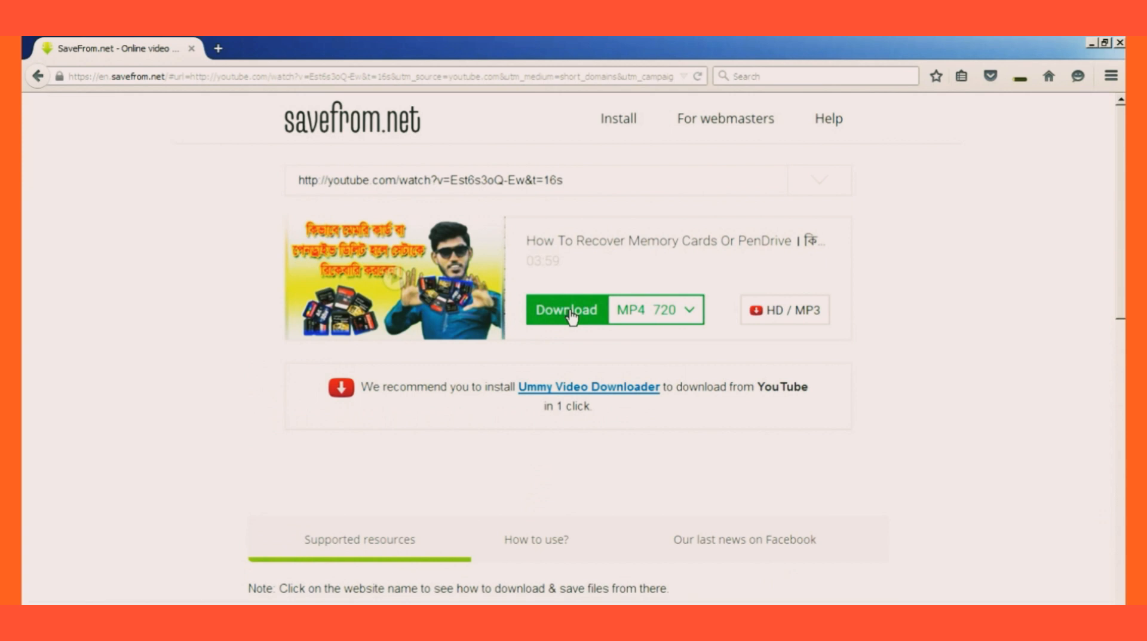
# Download the video as MP4 720 and save the file to disk.
pyautogui.click(566, 309)
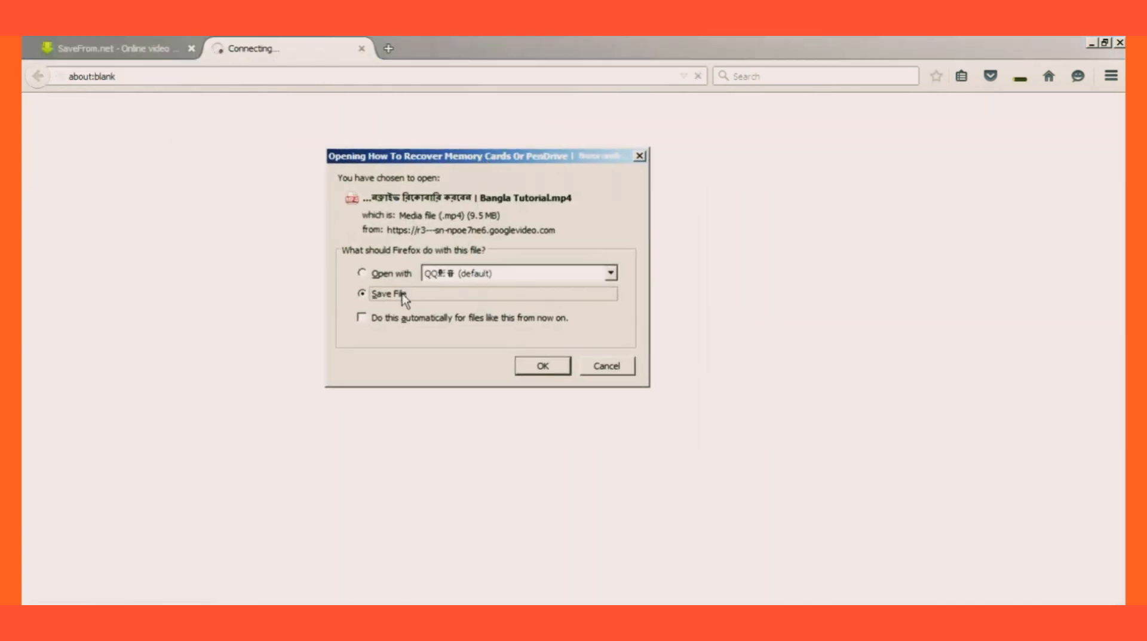
pyautogui.click(542, 365)
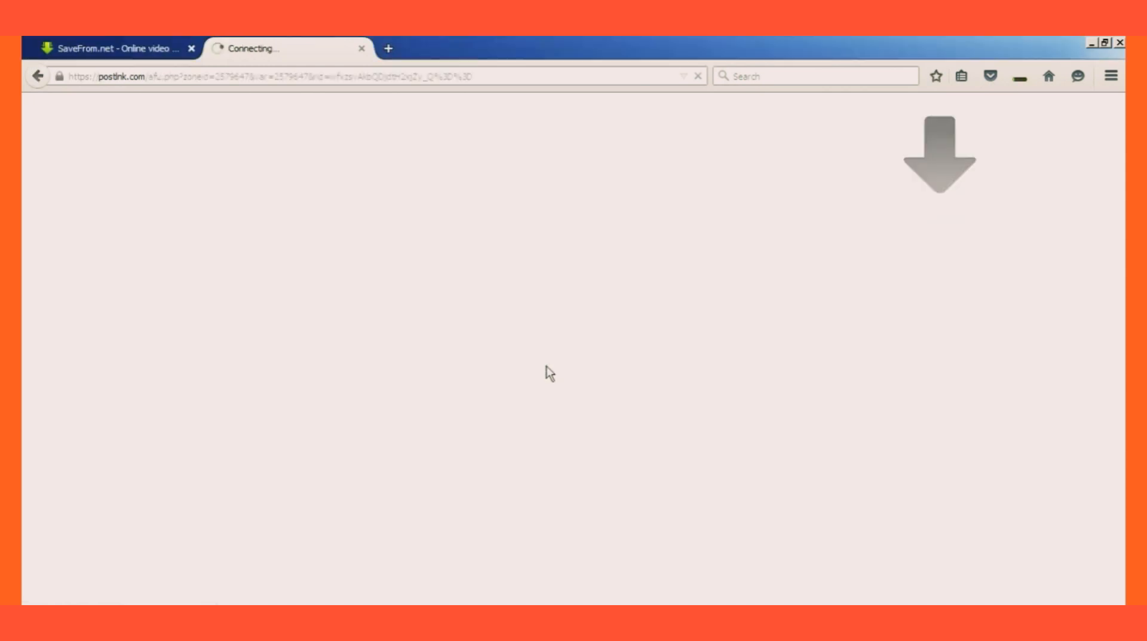